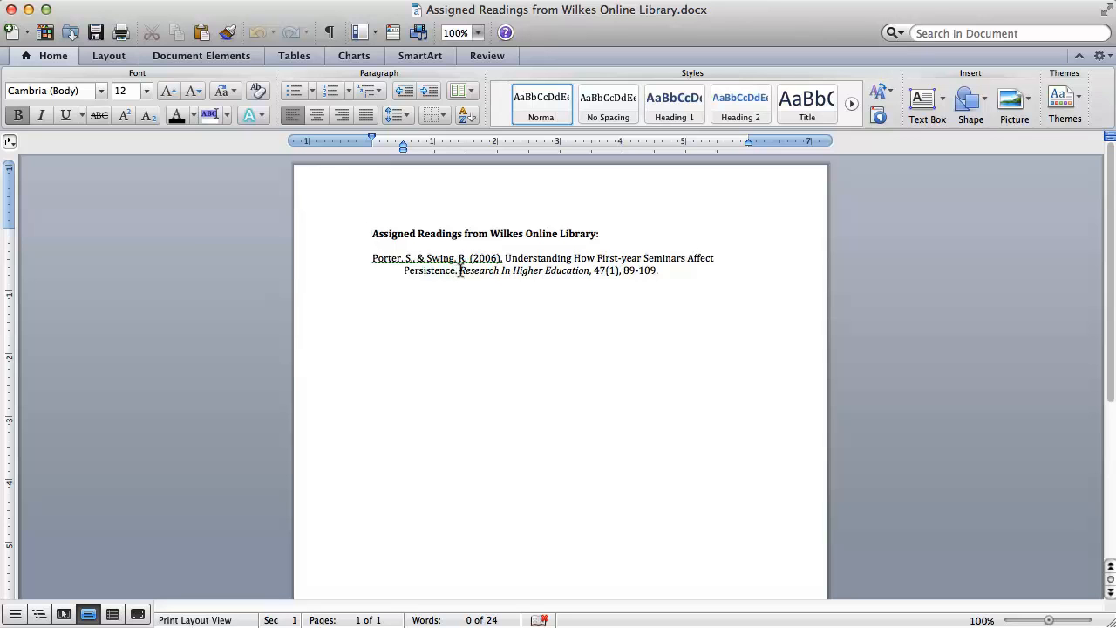
Select the citation's authors, issue and journal title 'Research In Higher Education' to copy it
left_click_drag(459, 271, 590, 271)
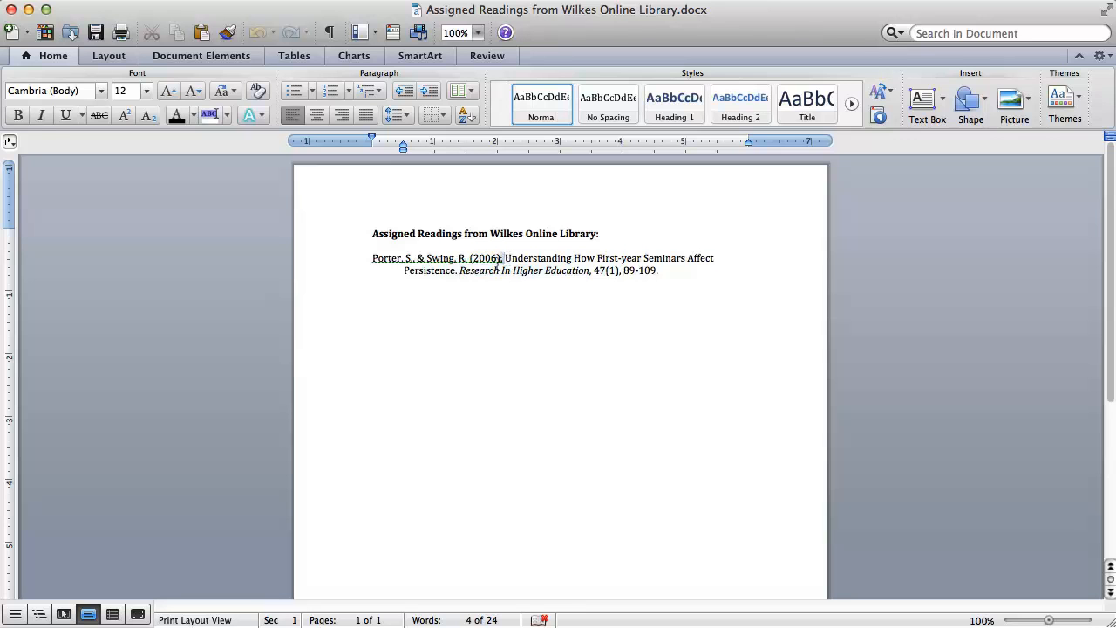
left_click_drag(505, 258, 457, 271)
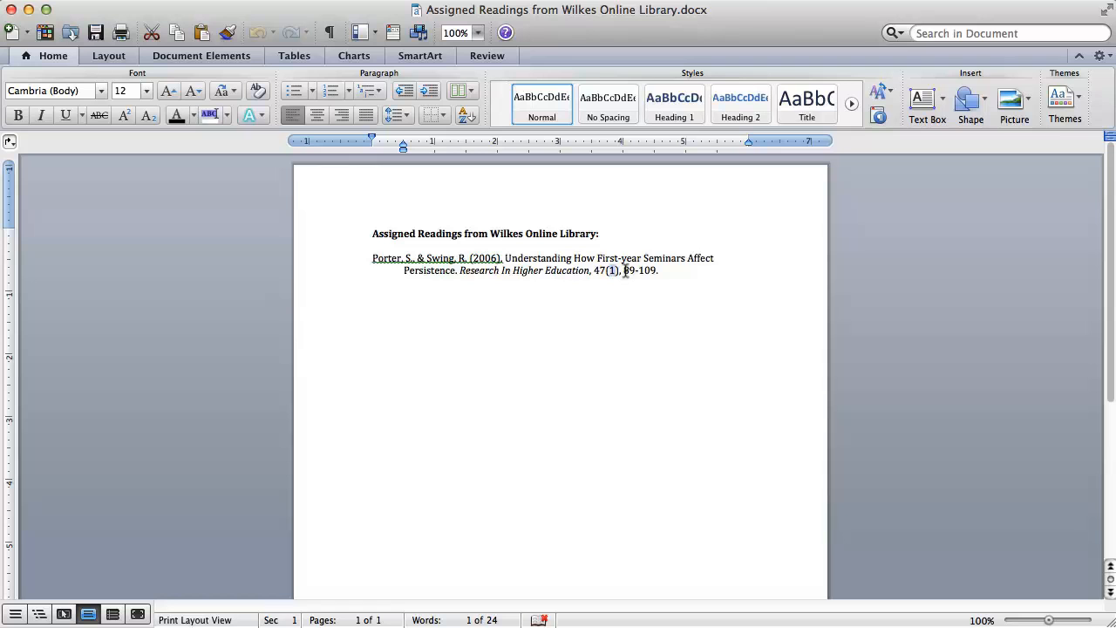
left_click_drag(623, 270, 654, 270)
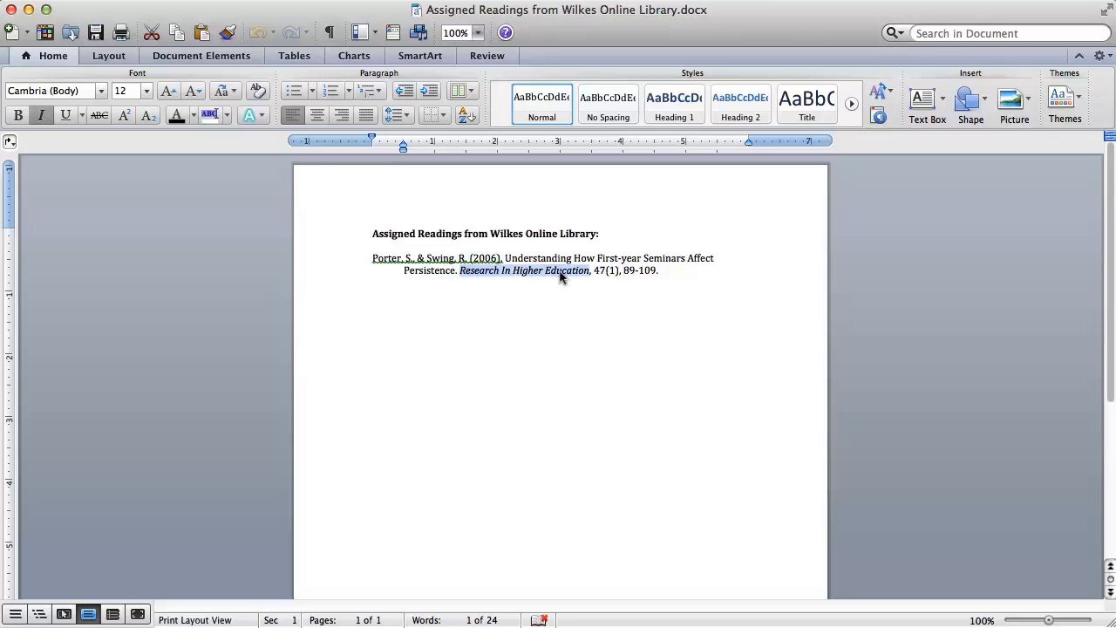
right_click(563, 270)
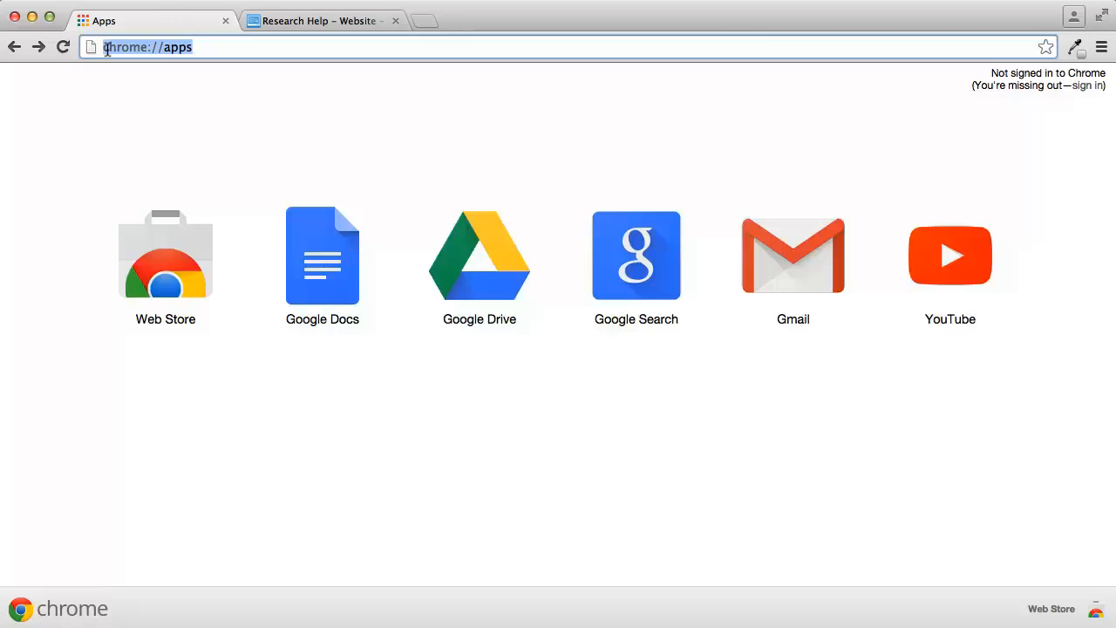
type("www.wilkes.edu")
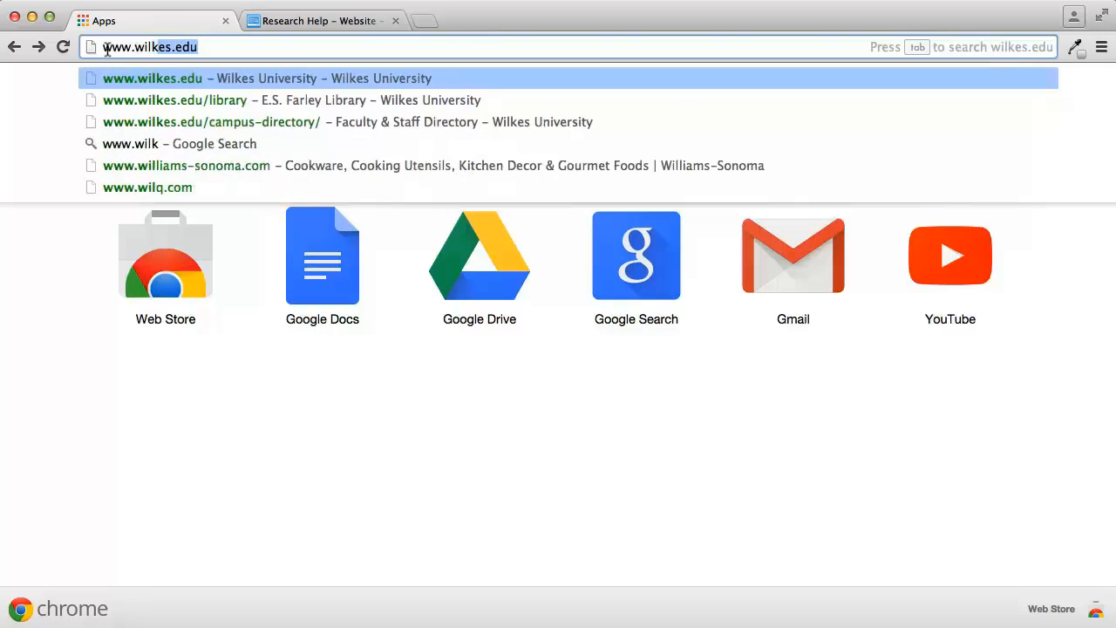
type("/library")
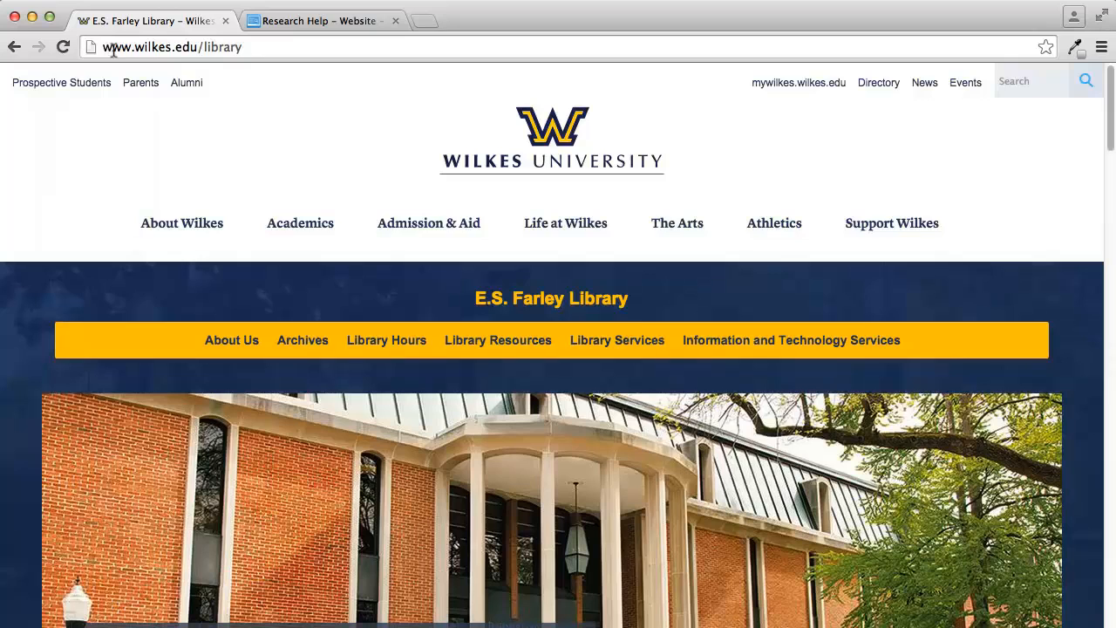
scroll("down", 3)
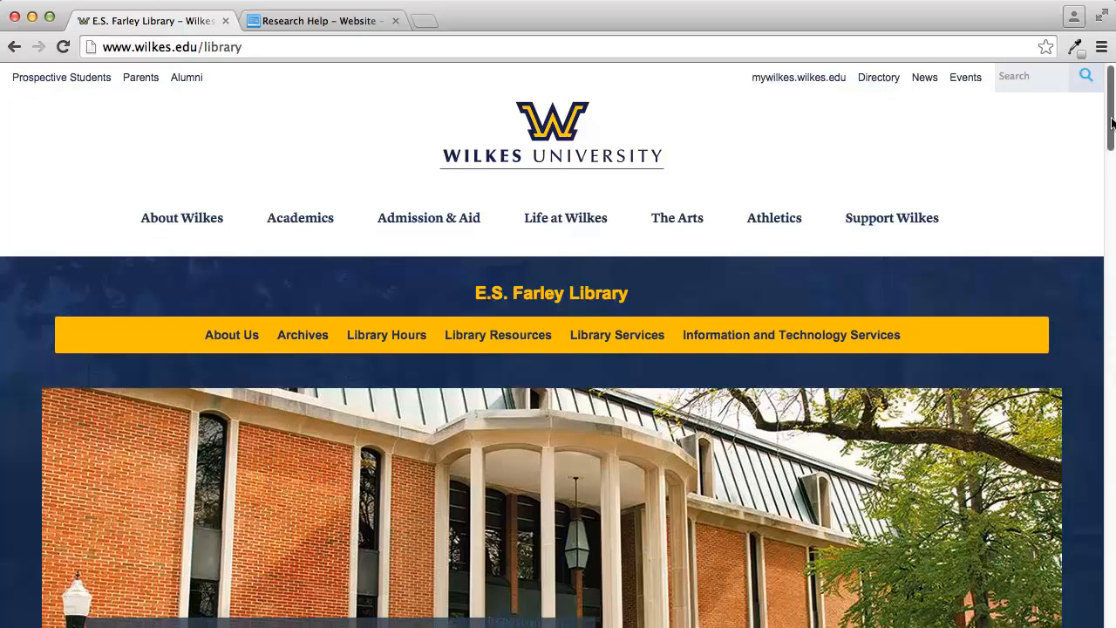
scroll("down", 3)
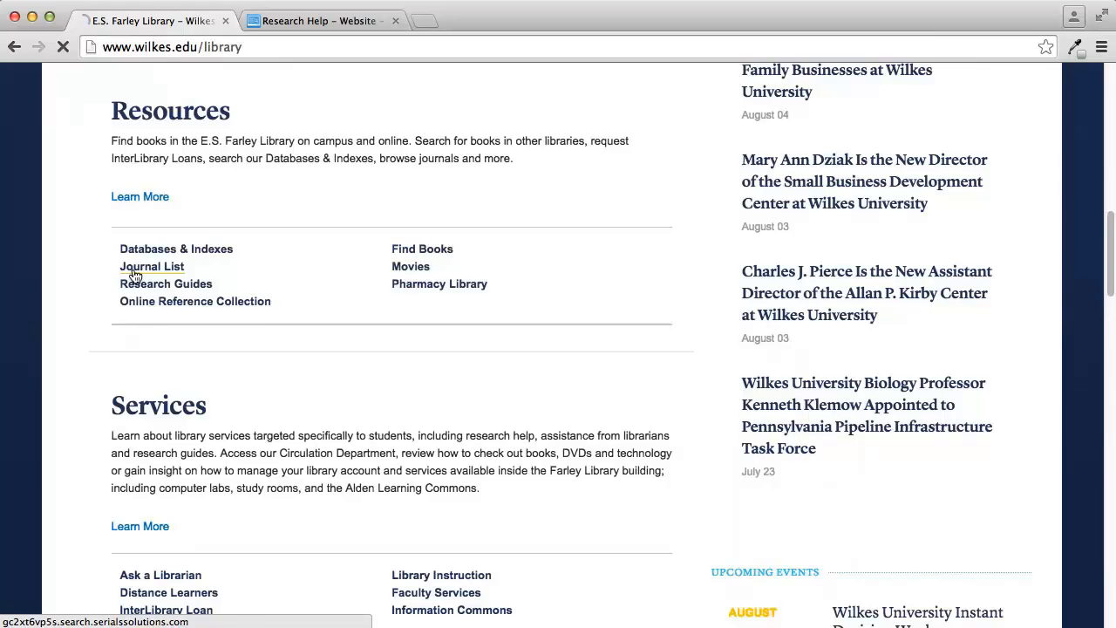
In the Journal List, paste 'Research In Higher Education' into the title search
left_click(152, 266)
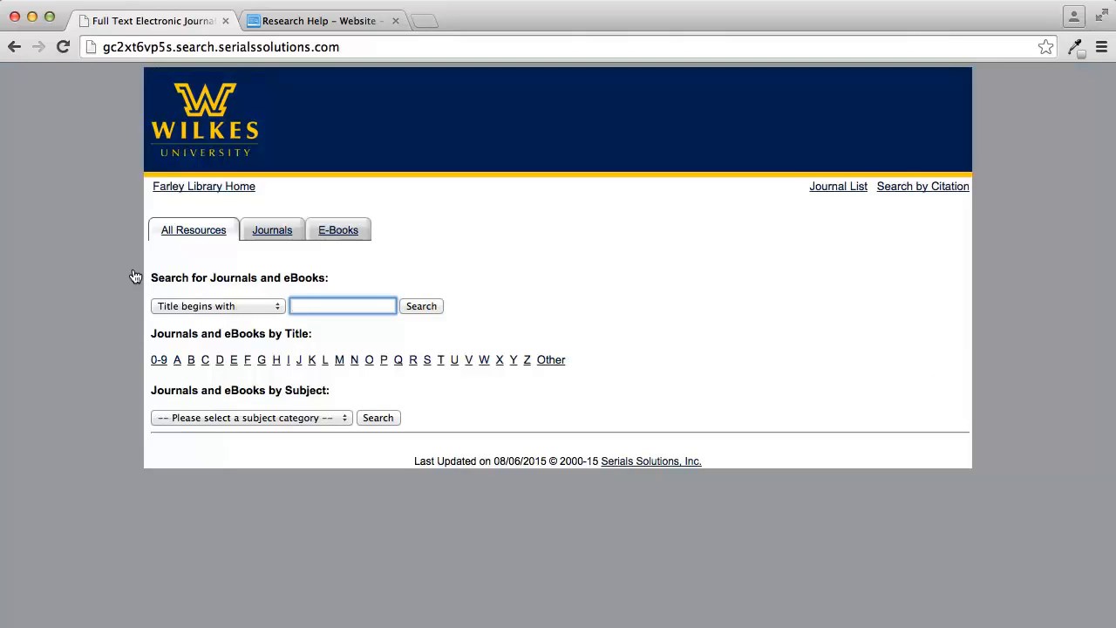
mouse_move(266, 307)
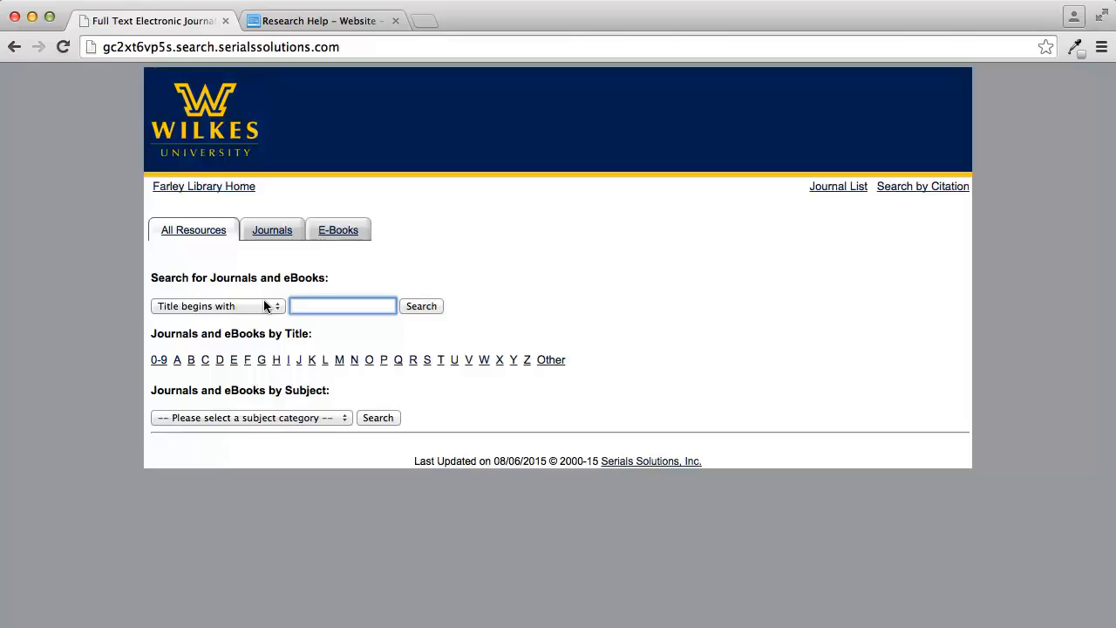
right_click(342, 306)
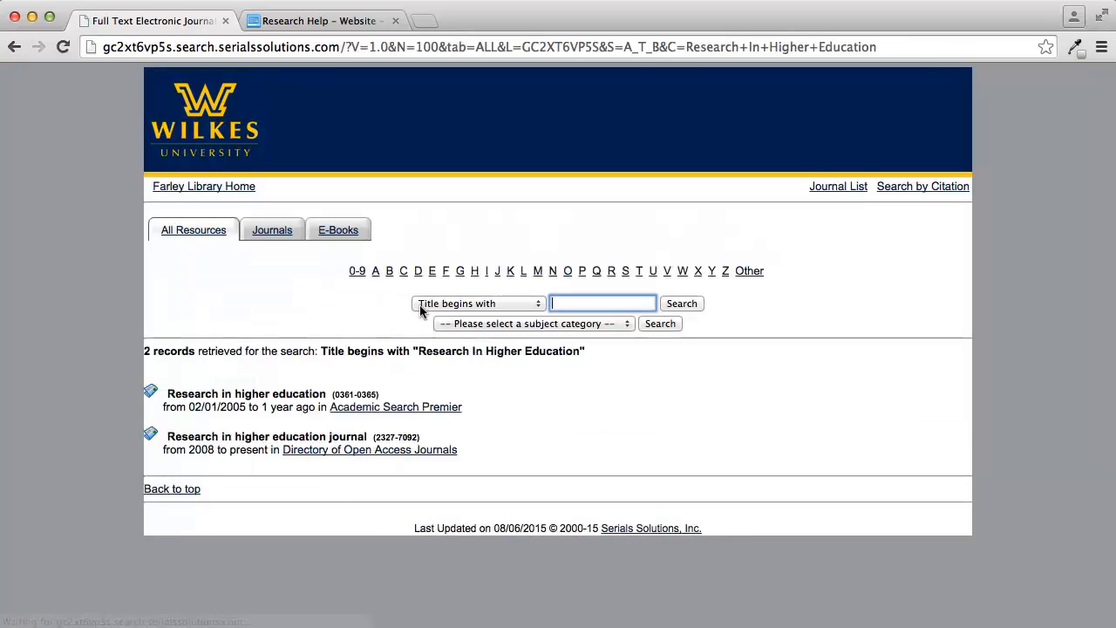
mouse_move(190, 401)
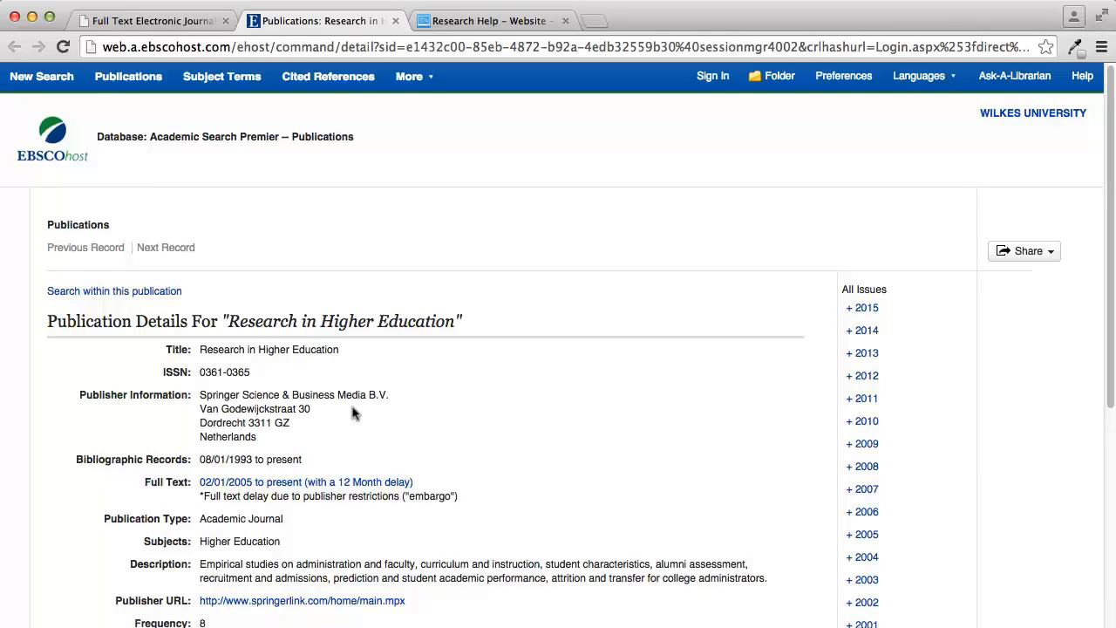
mouse_move(567, 436)
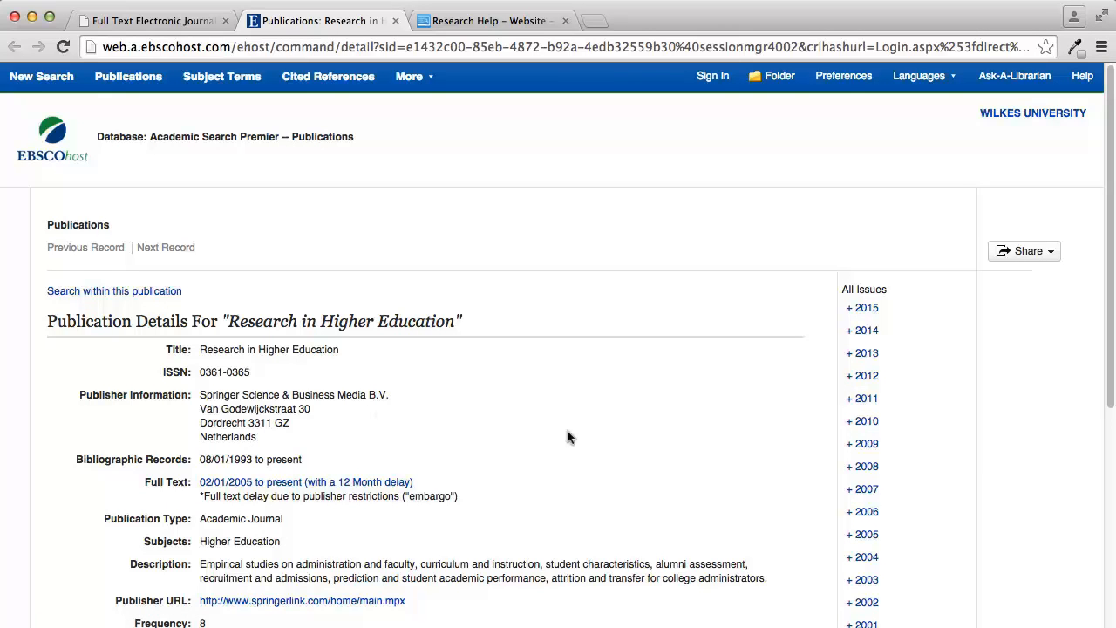
Expand the 2006 issues and open Vol. 47 Issue 1, Feb 2006
left_click(863, 512)
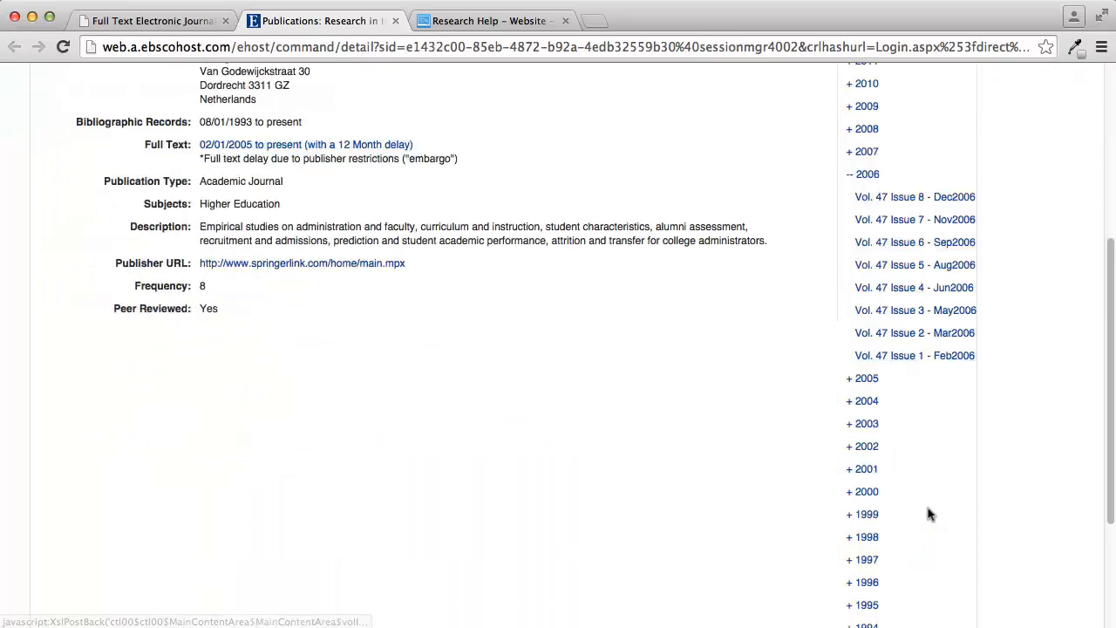
mouse_move(928, 364)
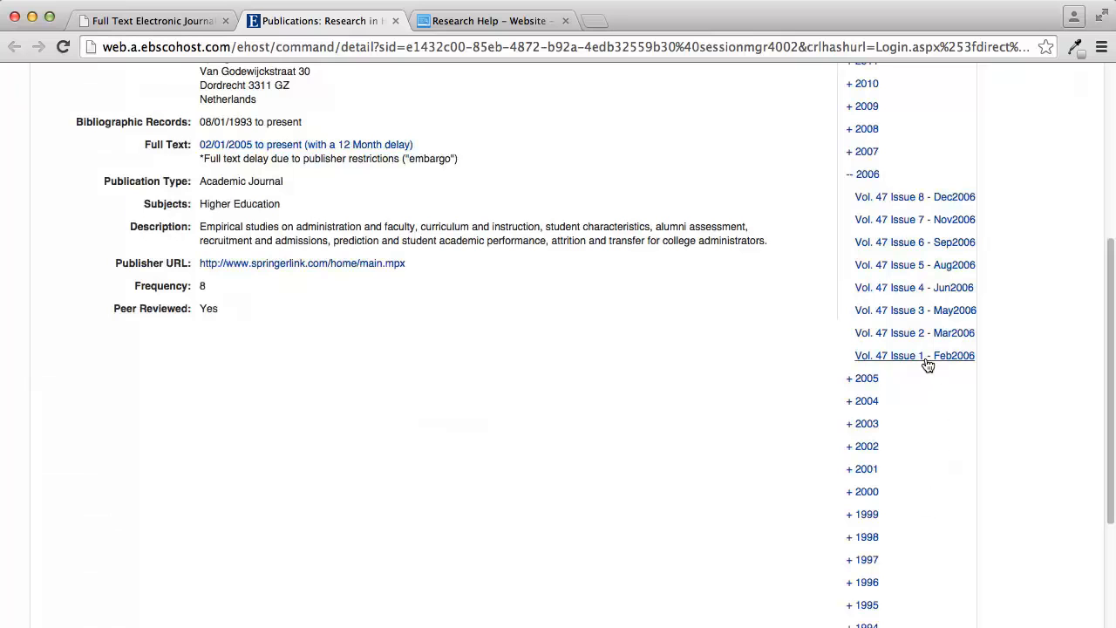
mouse_move(915, 355)
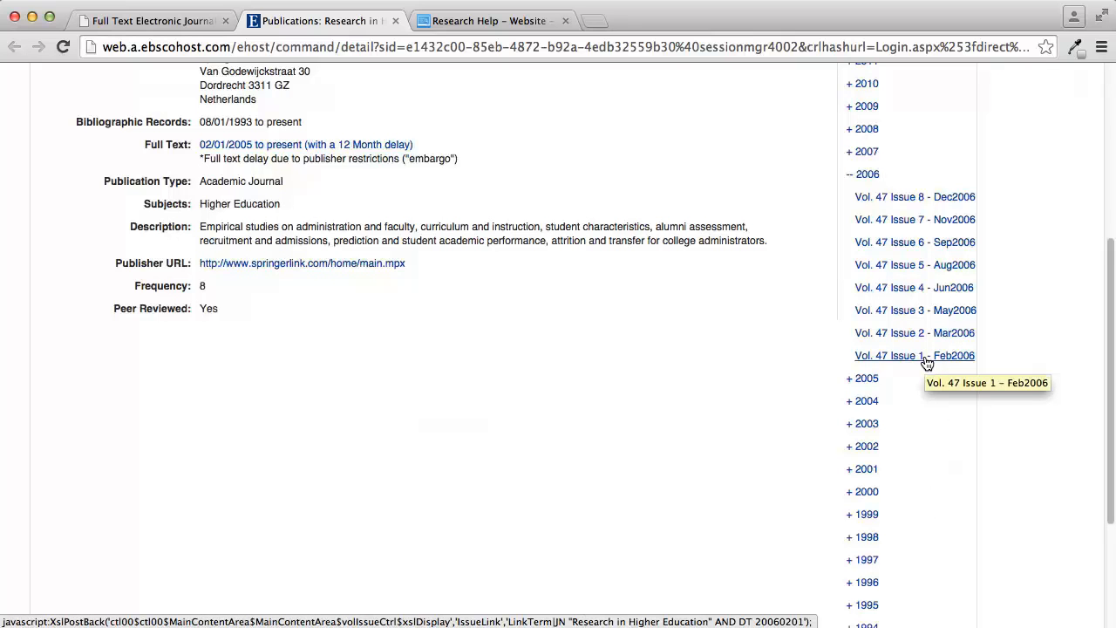
left_click(888, 355)
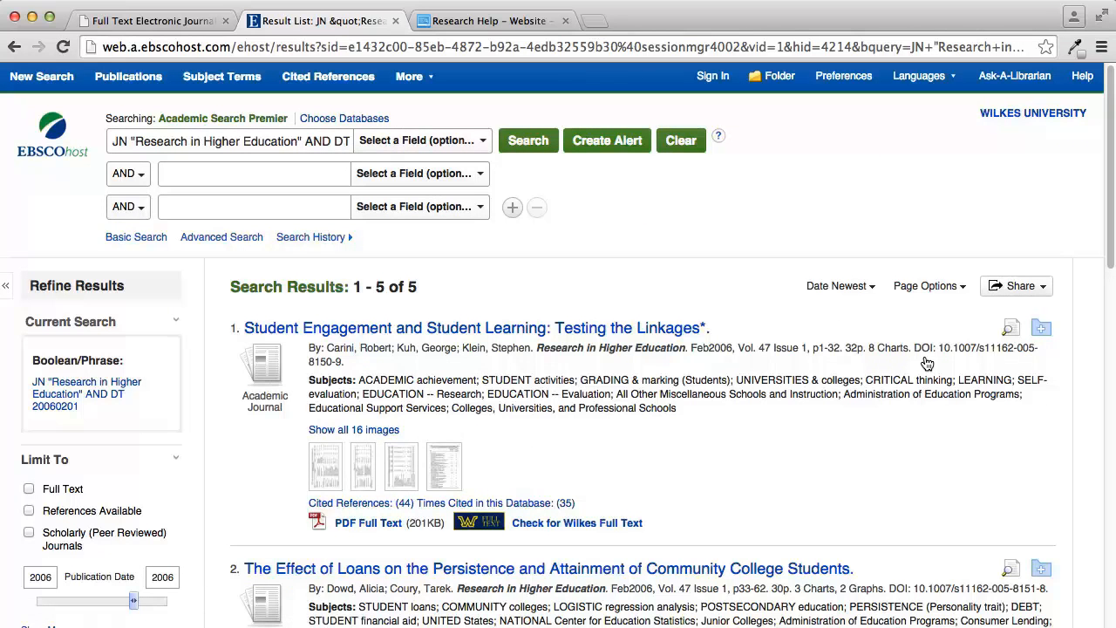
Open the PDF Full Text of result 4, 'Understanding How First-year Seminars Affect Persistence'
scroll("down", 3)
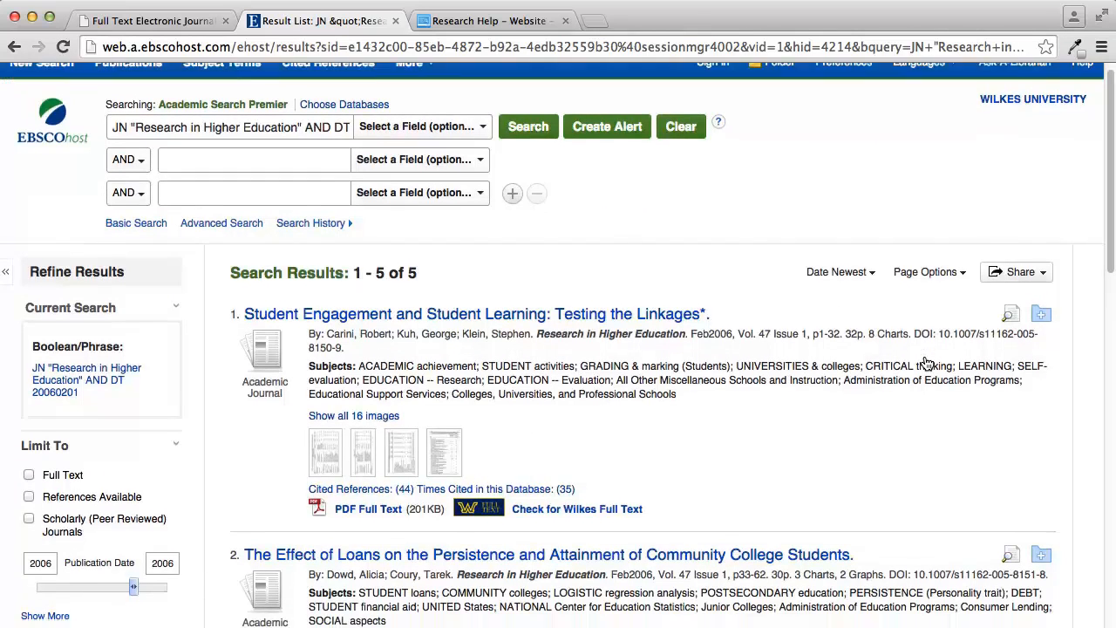
scroll("down", 3)
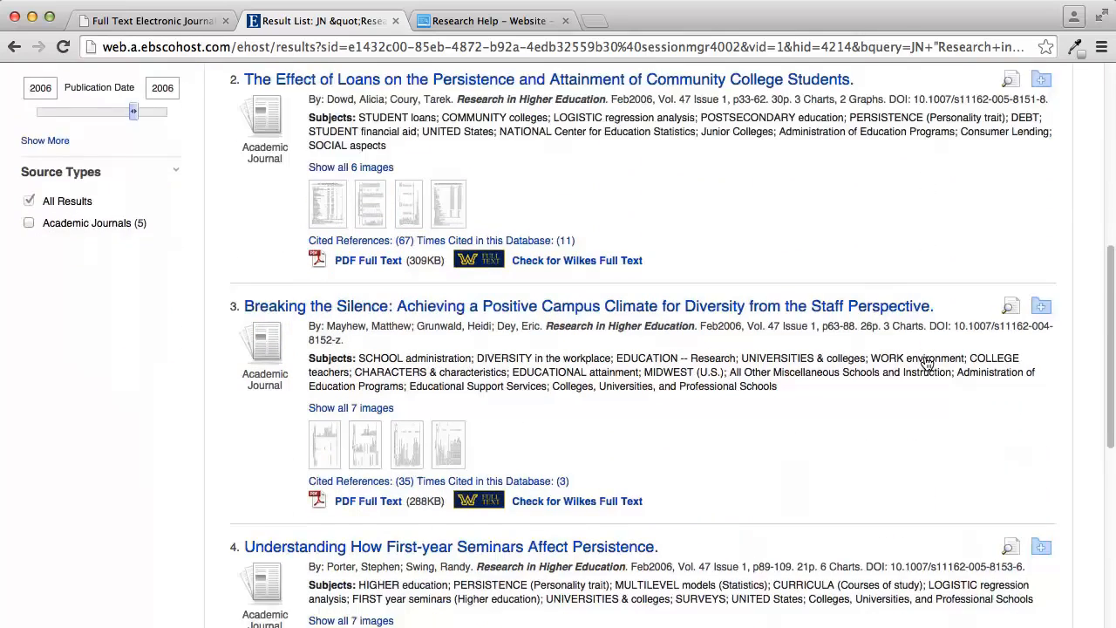
scroll("down", 3)
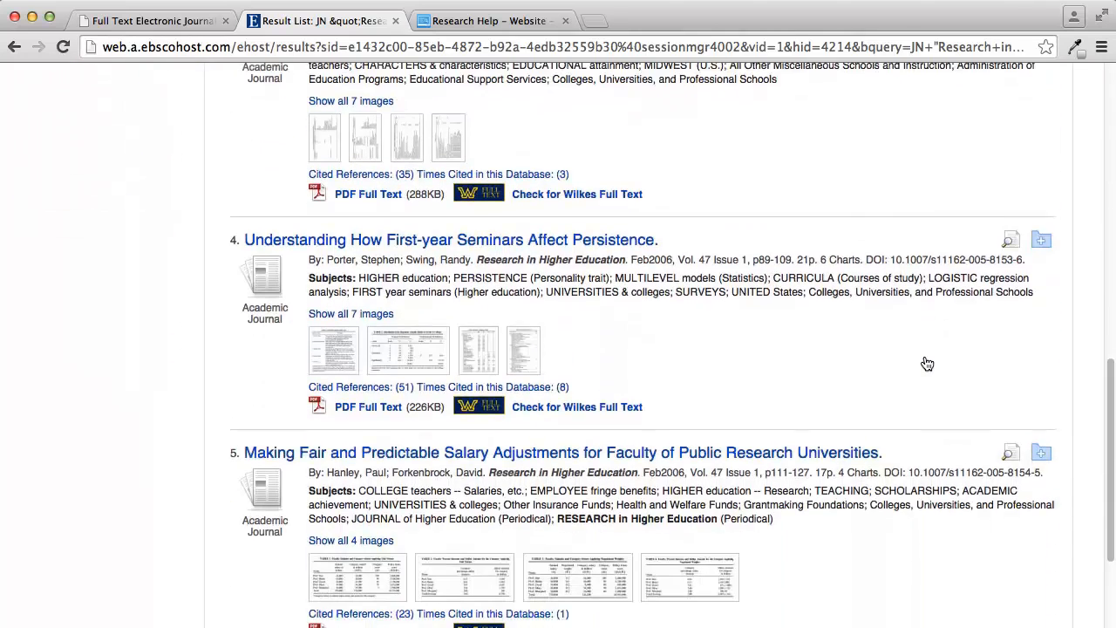
scroll("down", 3)
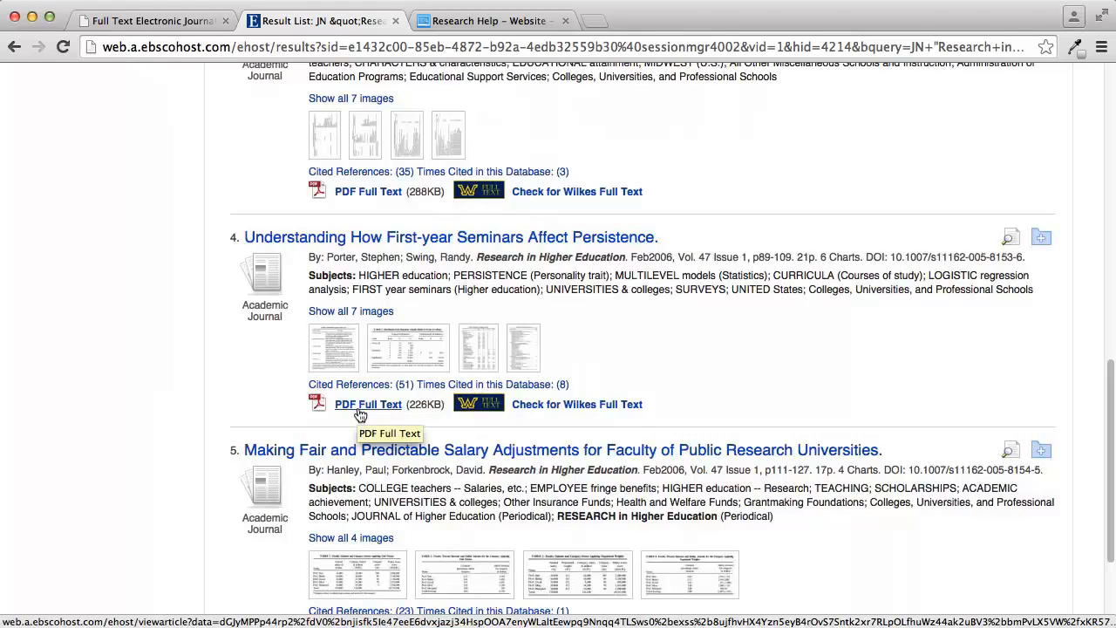
left_click(368, 404)
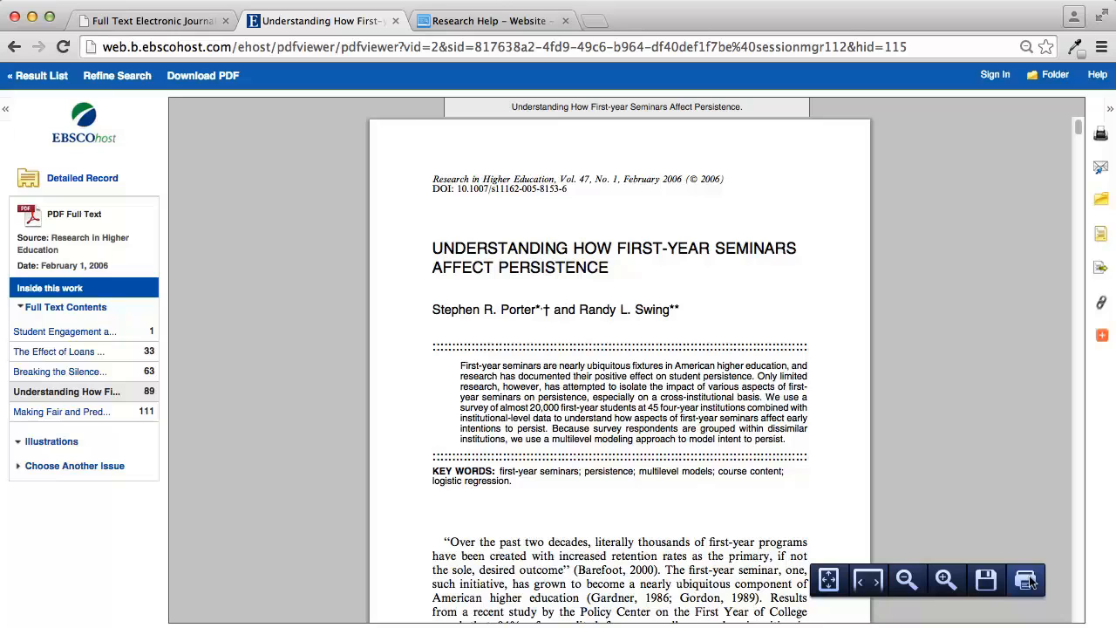
mouse_move(1032, 584)
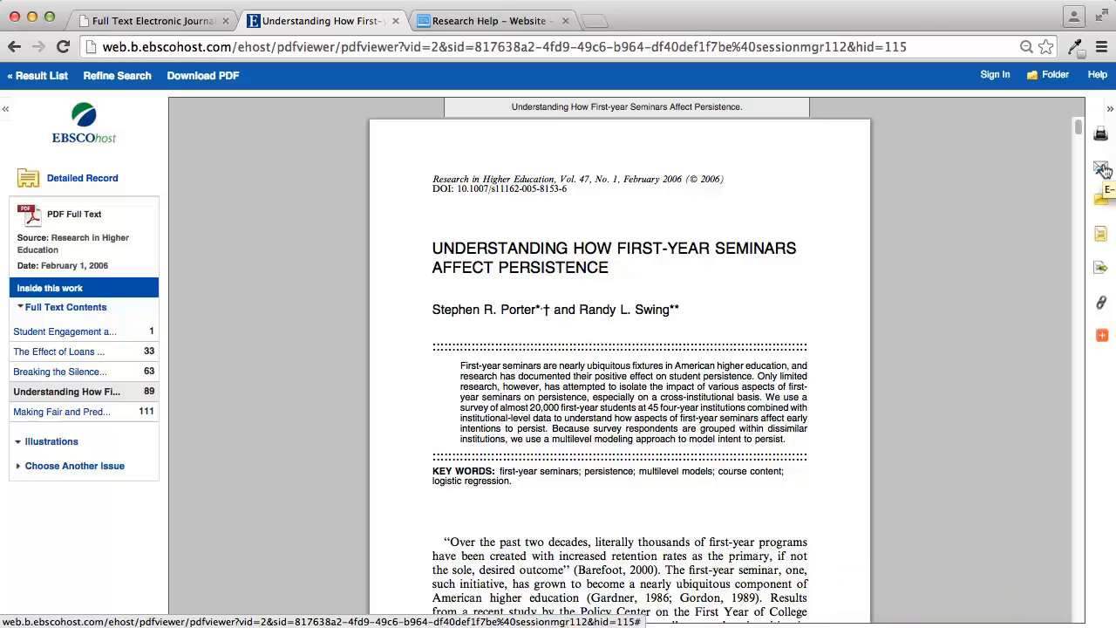
Open the E-mail form for the Porter and Swing article from the PDF viewer
left_click(1101, 168)
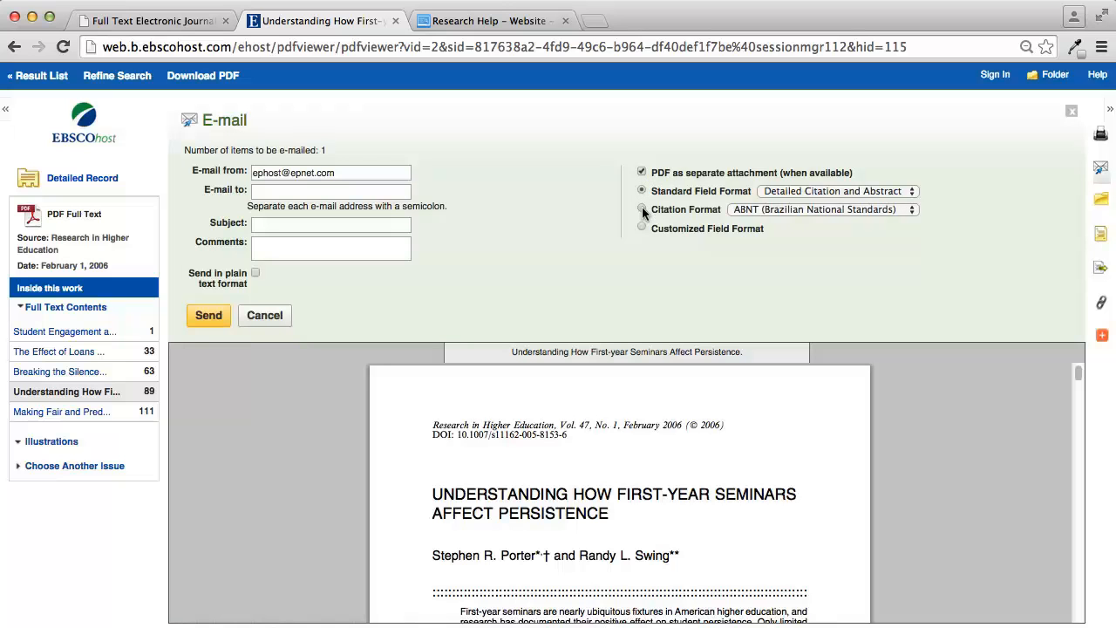
Send the article with an APA citation, typing 'elizabe' and 'under', then dismiss the confirmation
left_click(820, 209)
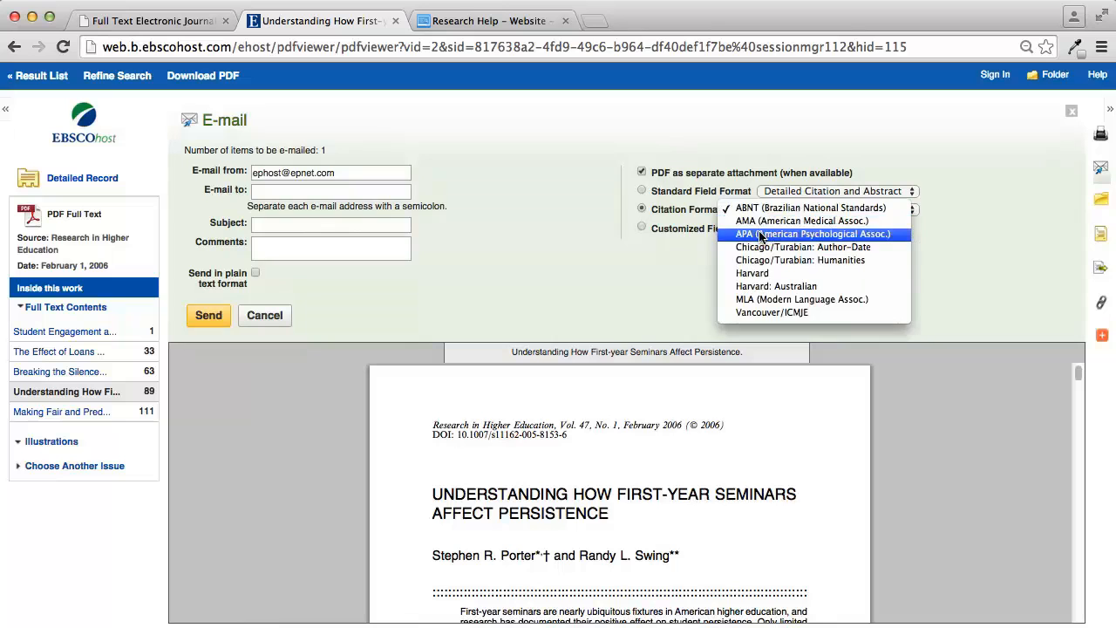
left_click(816, 233)
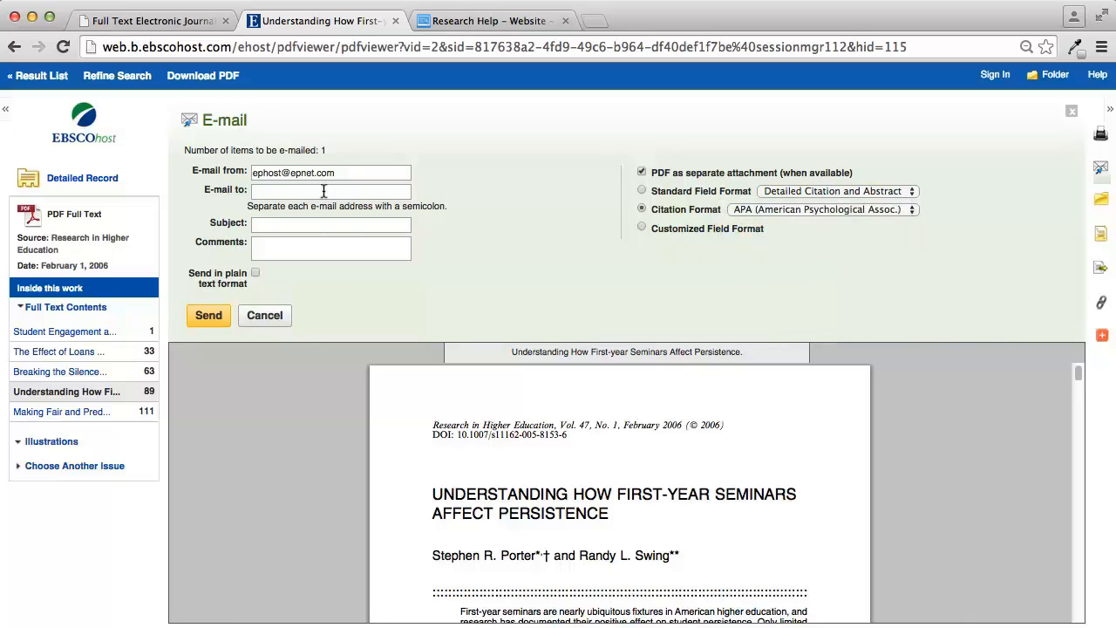
left_click(330, 191)
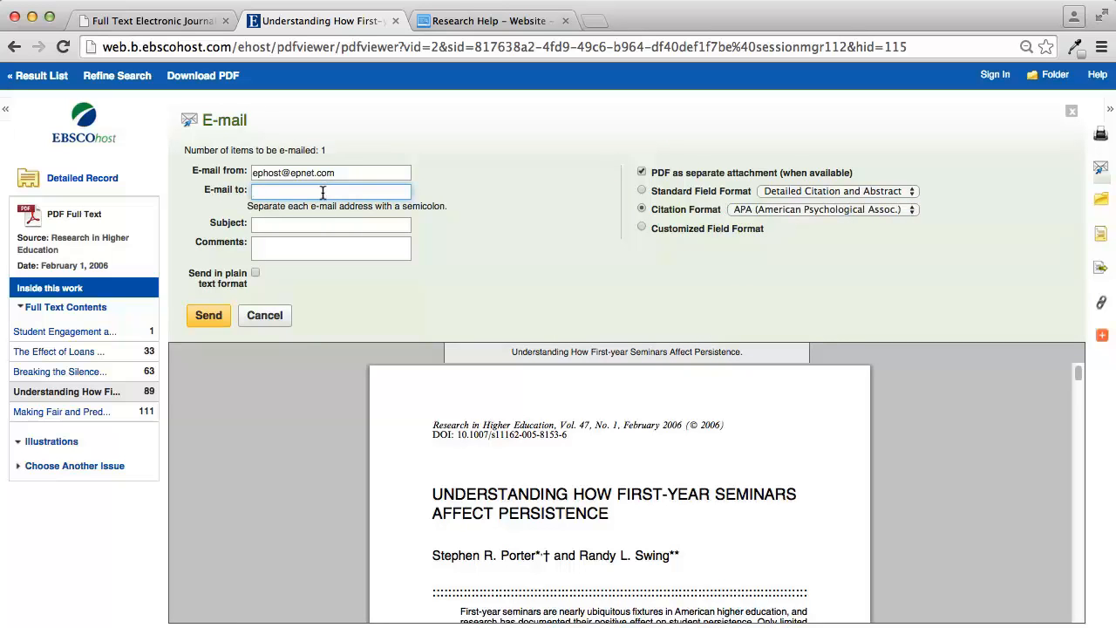
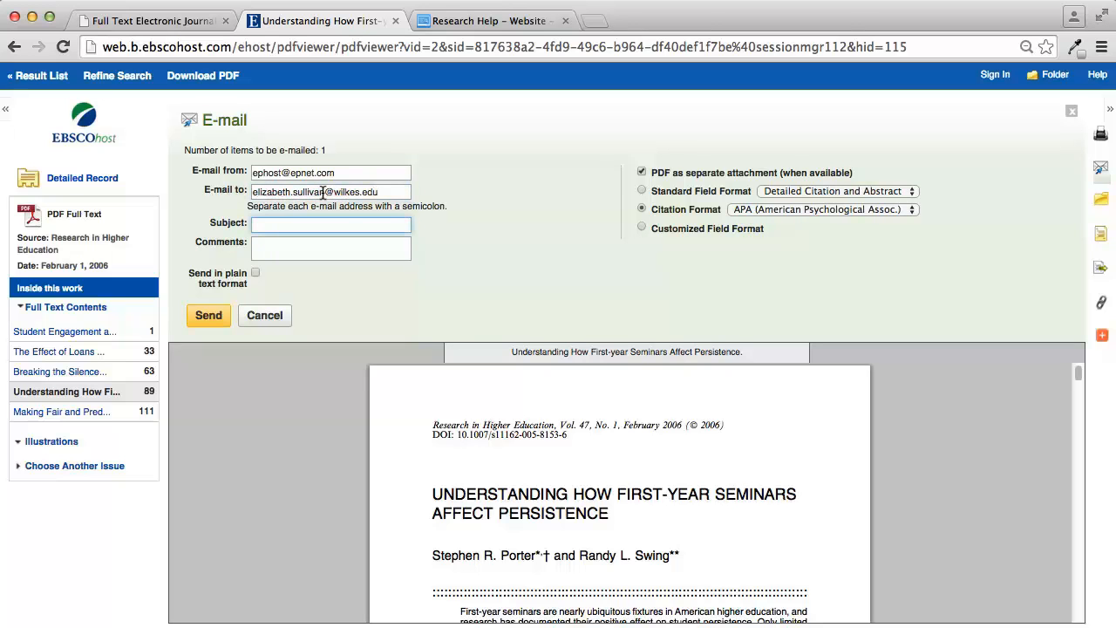
type("understanding fyf")
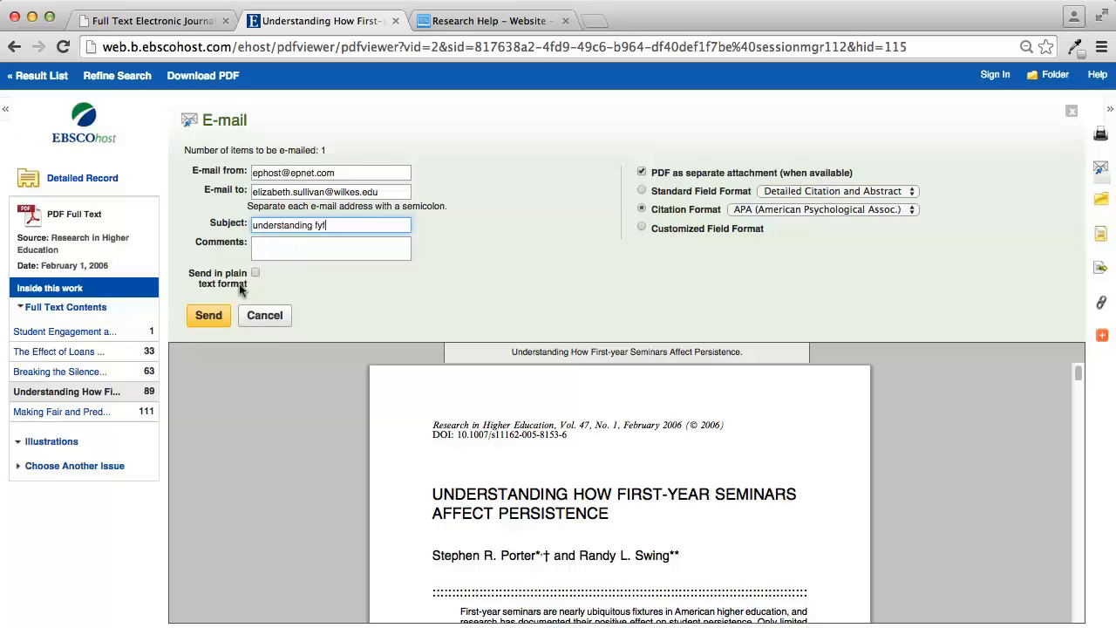
left_click(208, 315)
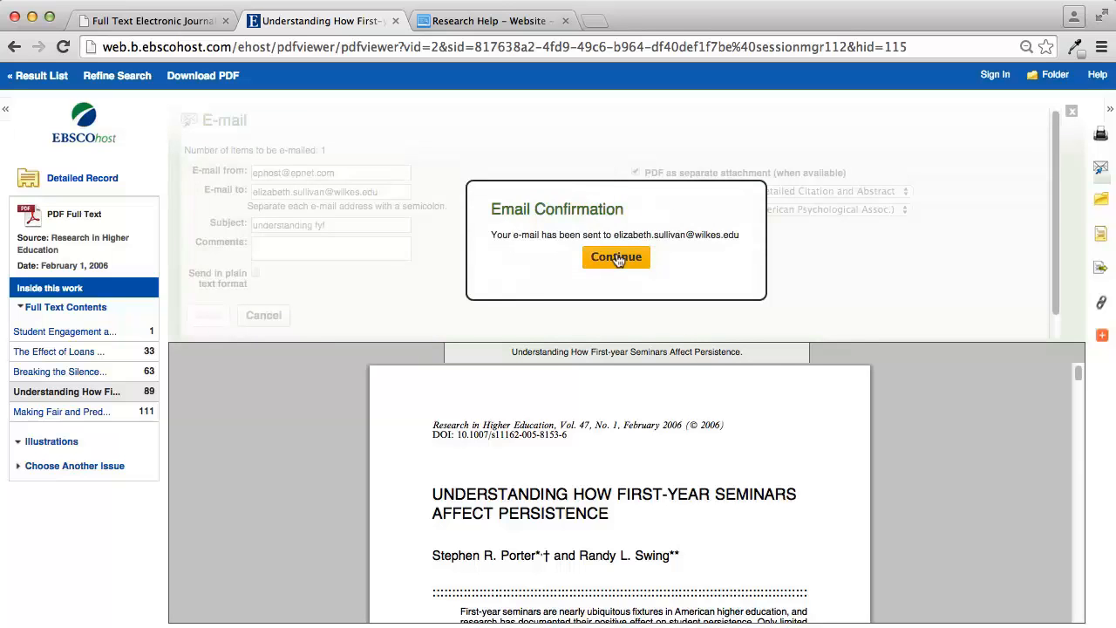
left_click(616, 257)
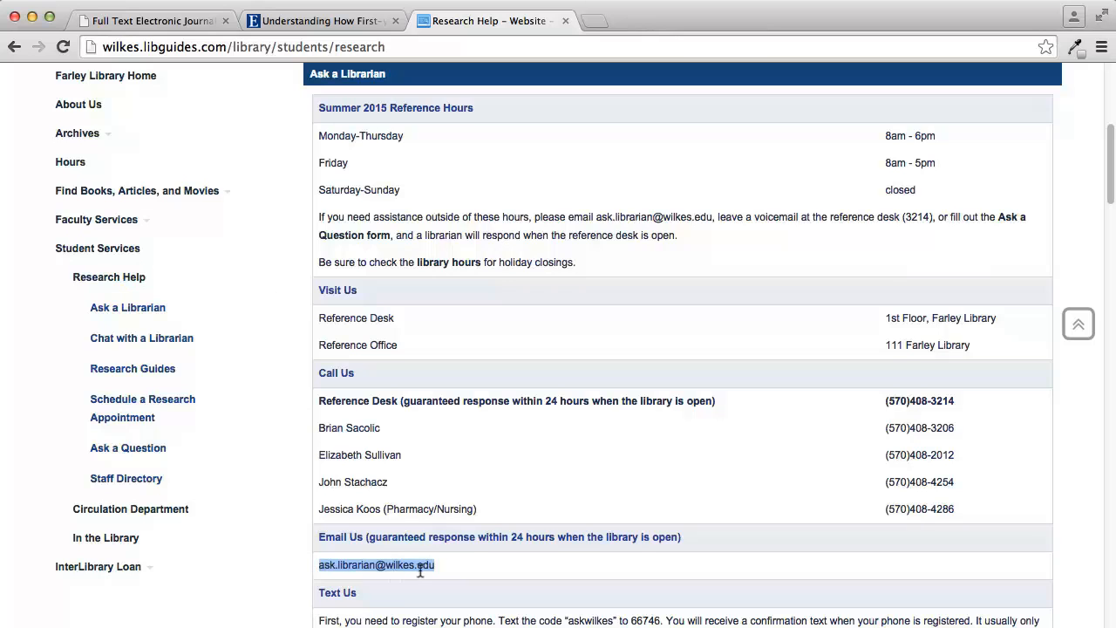
mouse_move(875, 399)
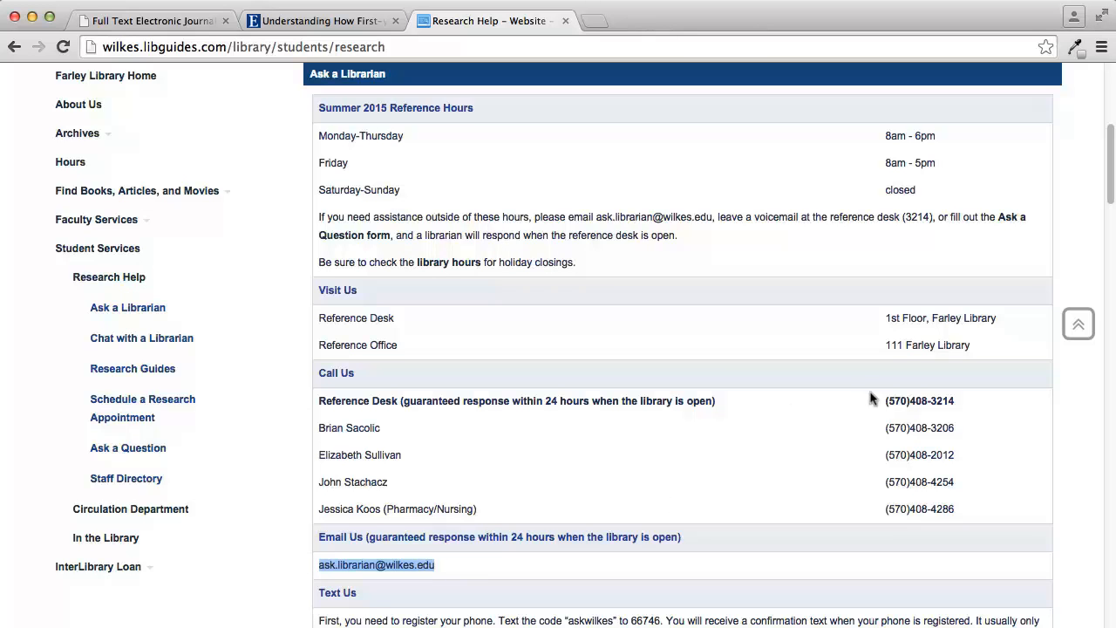